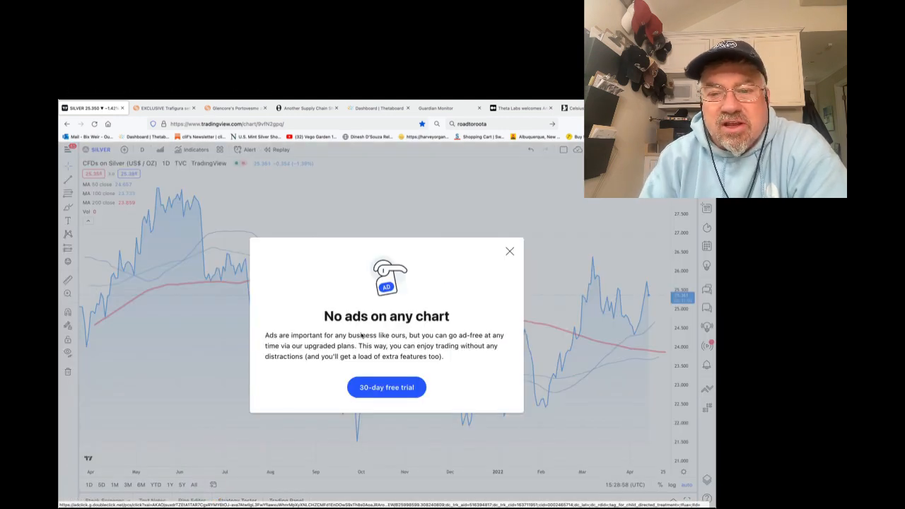
Step: Close TradingView's 'No ads on any chart' popup covering the daily silver chart
{"action": "left_click", "coordinate": [509, 251]}
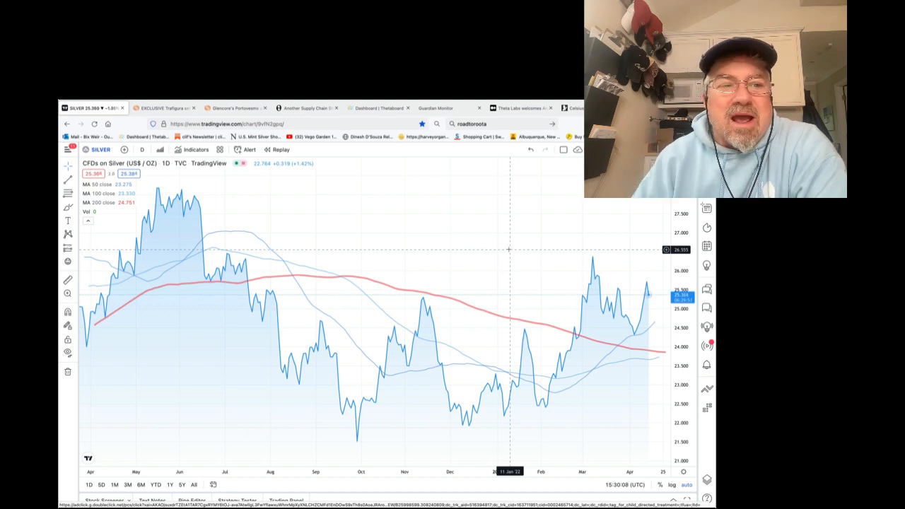
Step: Switch to the Reuters Trafigura zinc exclusive and scroll into its opening paragraphs
{"action": "left_click", "coordinate": [163, 108]}
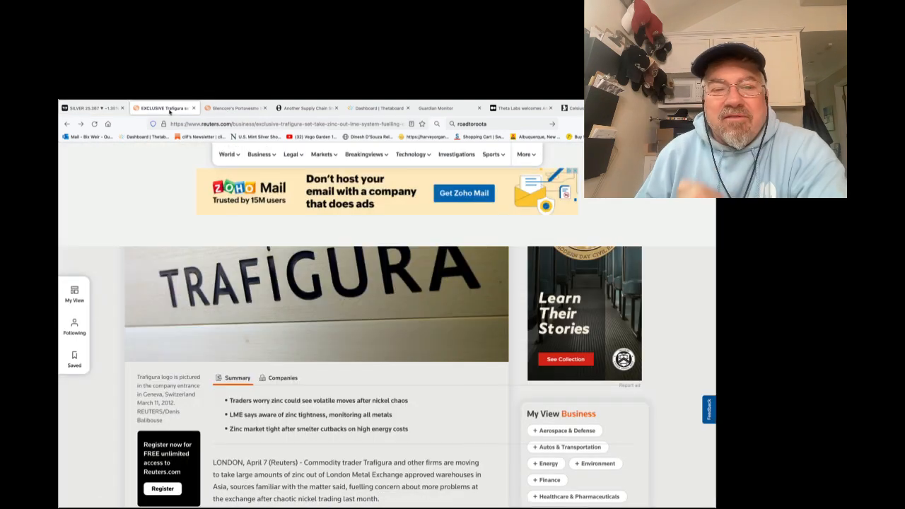
{"action": "scroll", "scroll_direction": "down", "scroll_amount": 3}
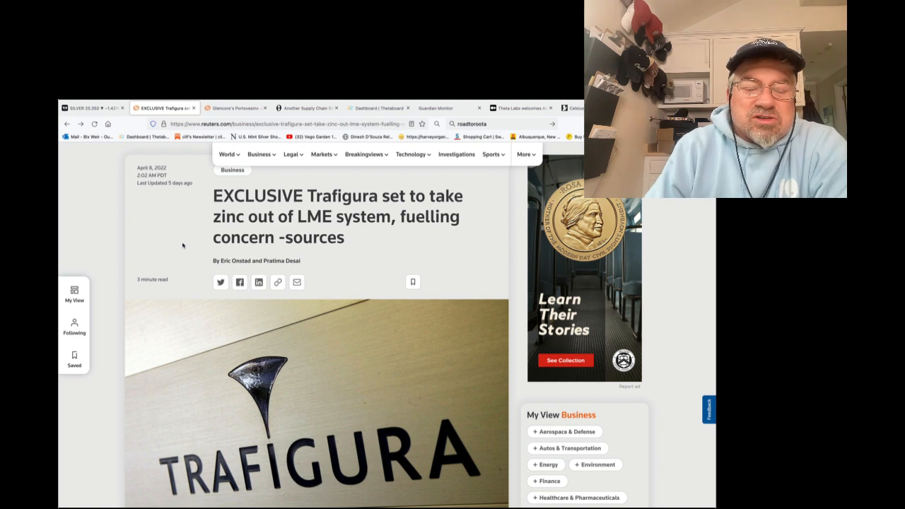
{"action": "scroll", "scroll_direction": "down", "scroll_amount": 3}
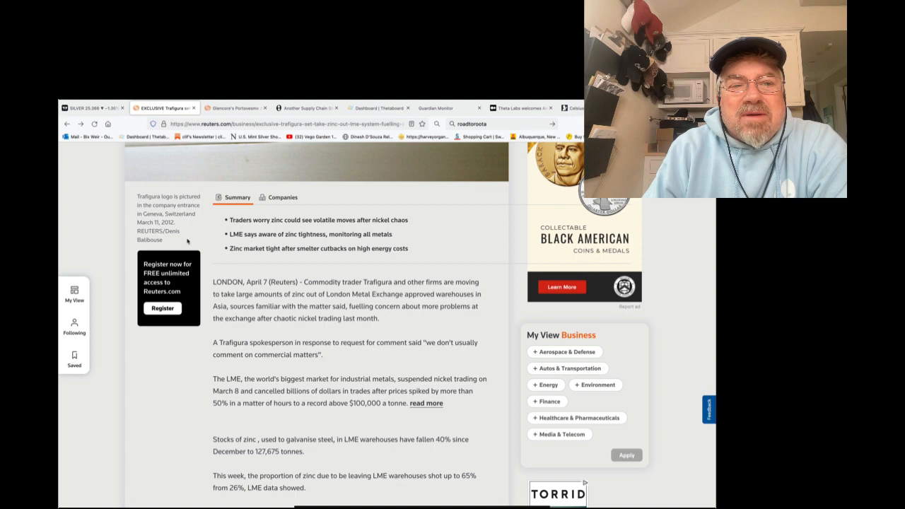
{"action": "left_click", "coordinate": [233, 107]}
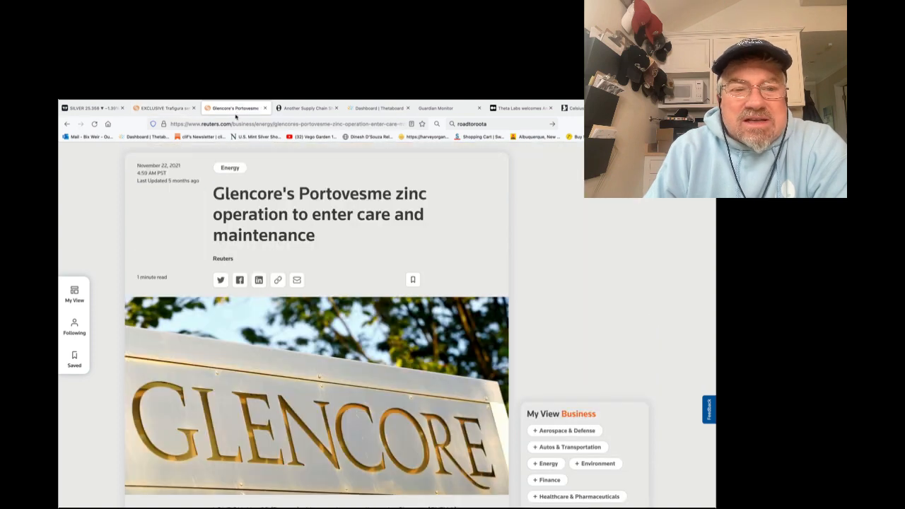
{"action": "scroll", "scroll_direction": "down", "scroll_amount": 3}
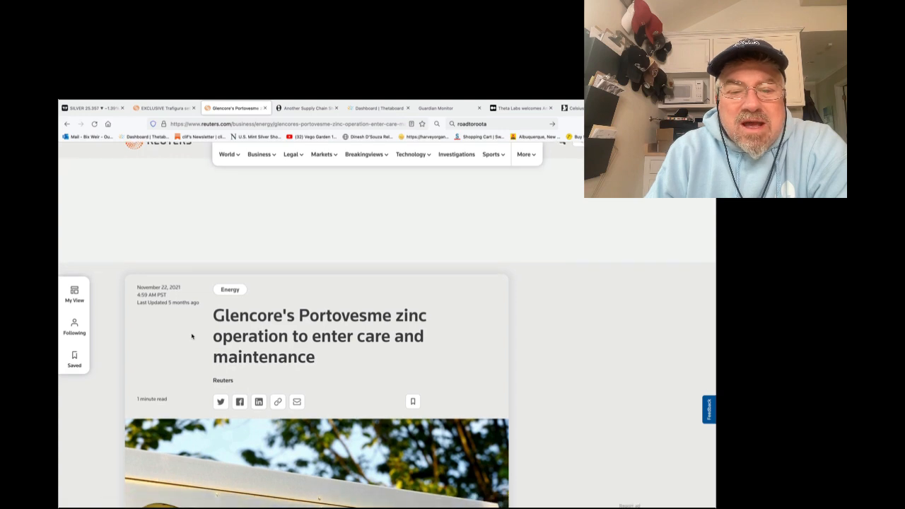
{"action": "scroll", "scroll_direction": "down", "scroll_amount": 3}
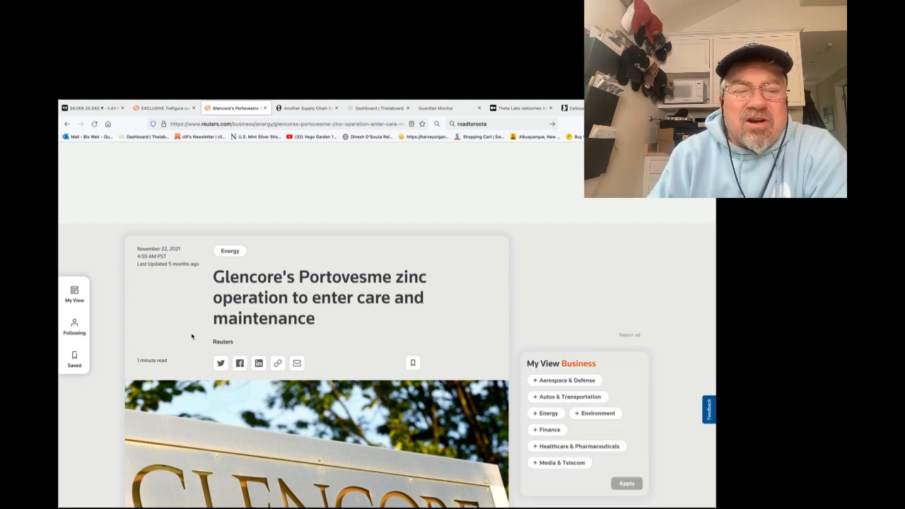
{"action": "left_click", "coordinate": [159, 107]}
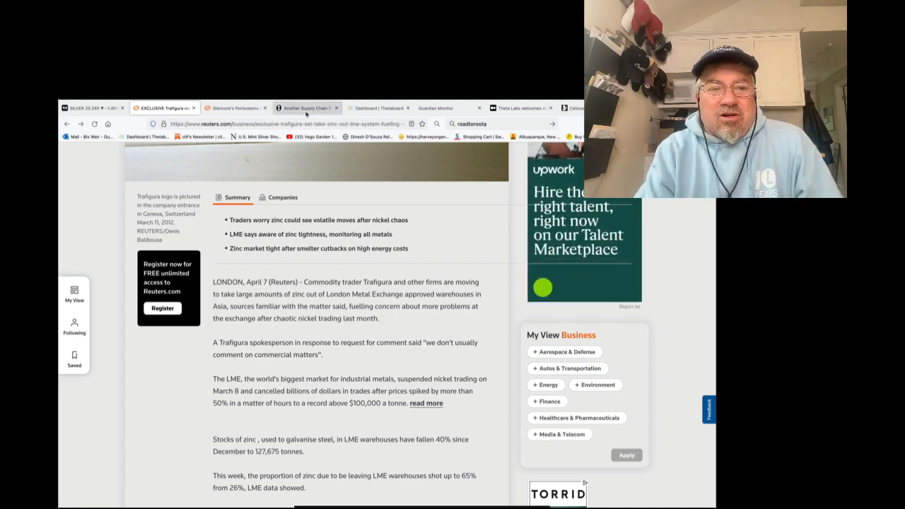
Step: Switch to ZeroHedge's 'Another Supply Chain Shock' article on Shanghai cargo backlogs
{"action": "left_click", "coordinate": [307, 107]}
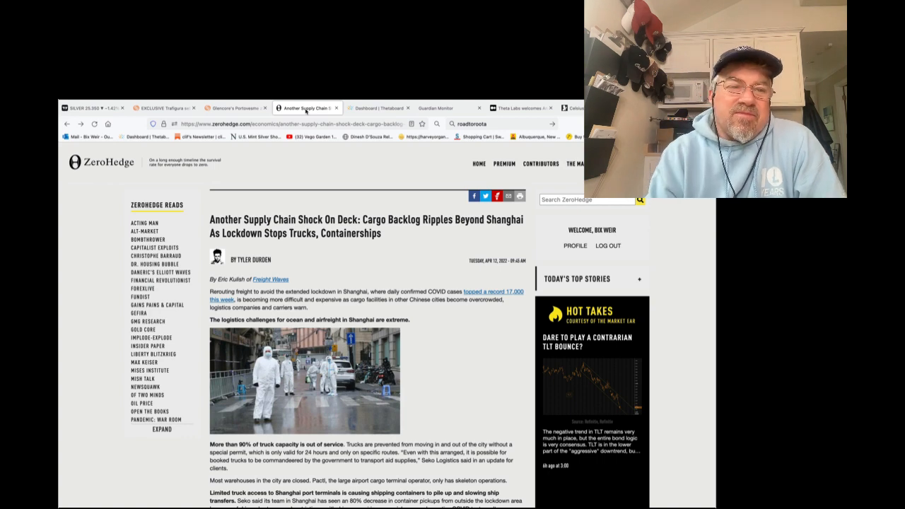
Step: Return to the Reuters Glencore Portovesme article and scroll past the photo to its text
{"action": "left_click", "coordinate": [236, 108]}
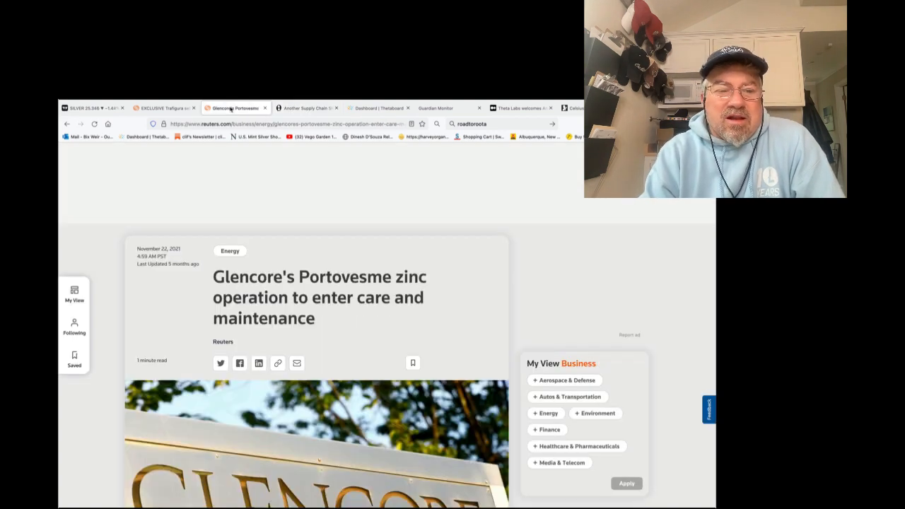
{"action": "scroll", "scroll_direction": "down", "scroll_amount": 3}
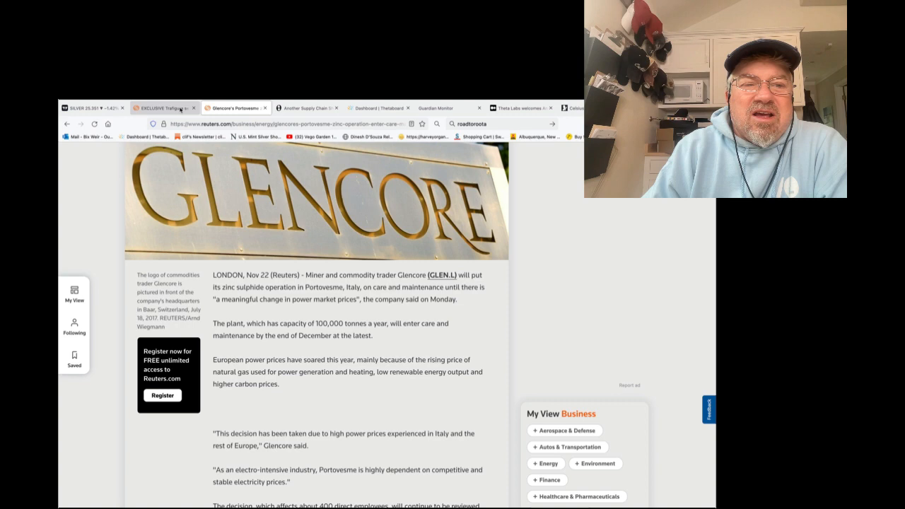
Step: Revisit the Trafigura zinc article, then go back to the ZeroHedge Shanghai supply chain piece
{"action": "left_click", "coordinate": [164, 107]}
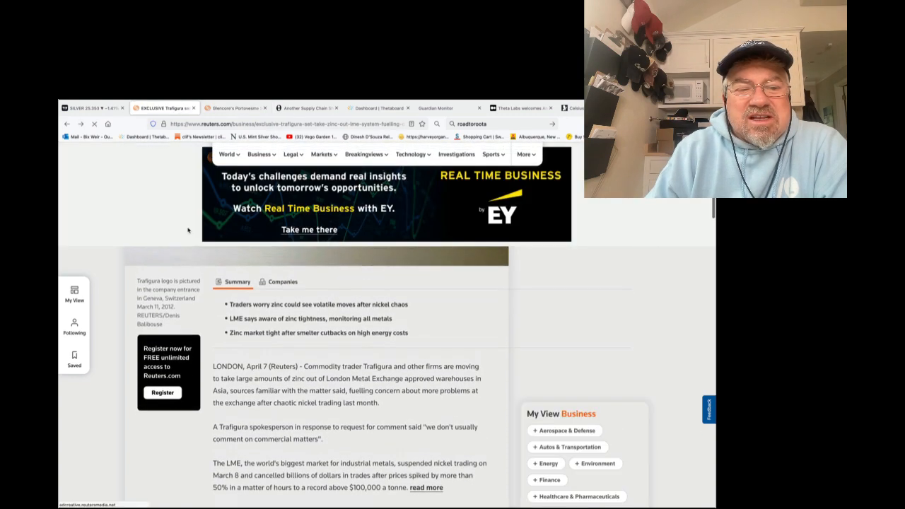
{"action": "scroll", "scroll_direction": "down", "scroll_amount": 3}
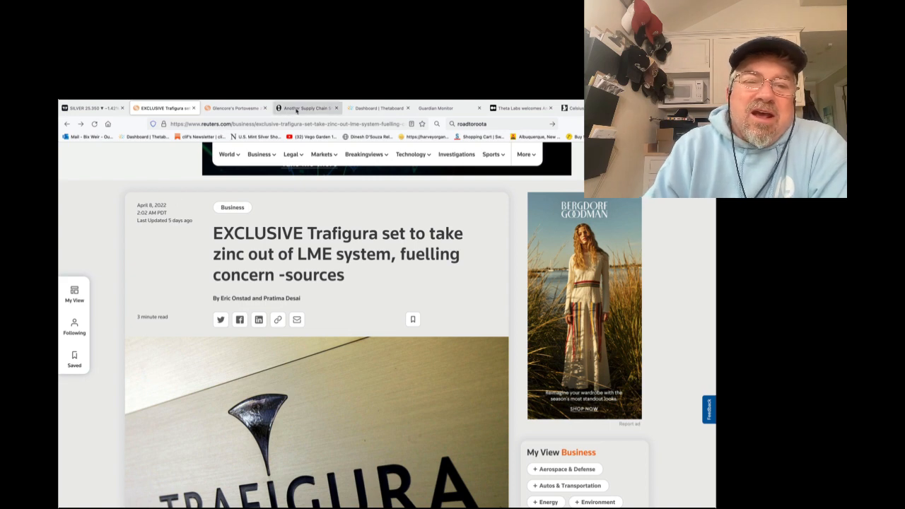
{"action": "left_click", "coordinate": [307, 107]}
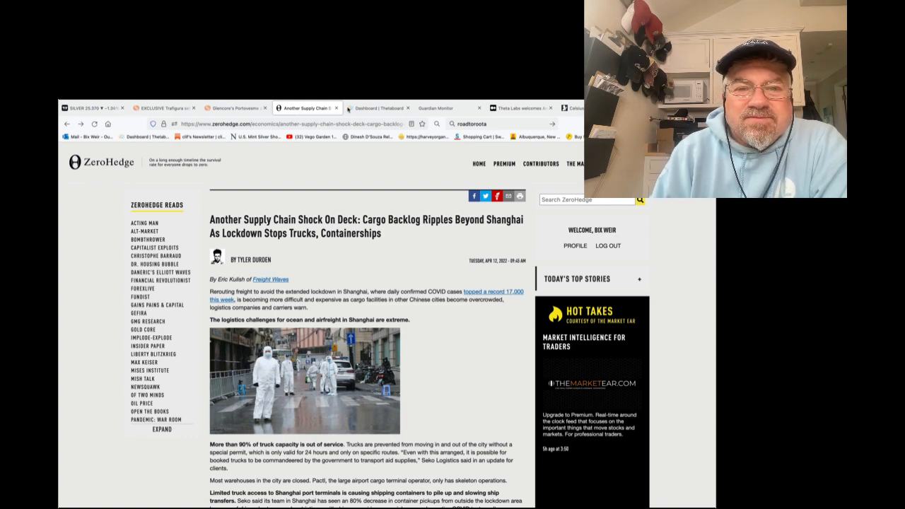
{"action": "left_click", "coordinate": [378, 107]}
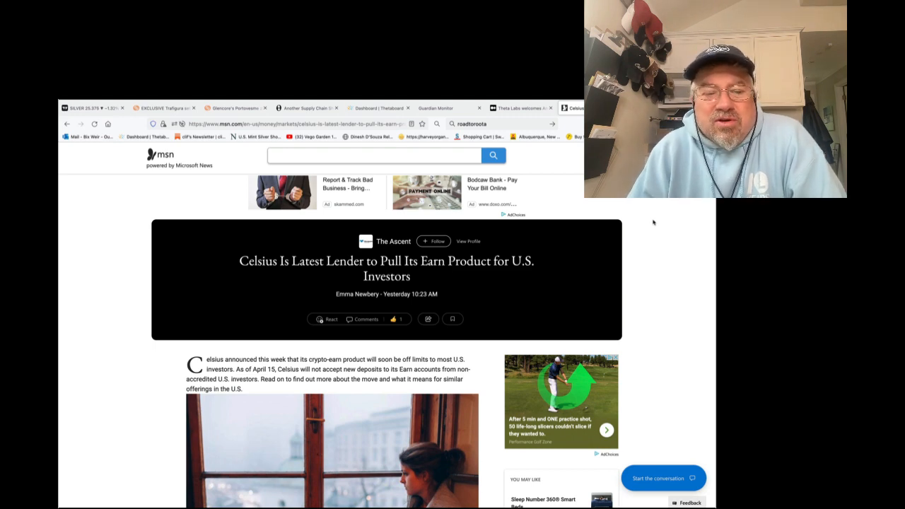
{"action": "scroll", "scroll_direction": "down", "scroll_amount": 3}
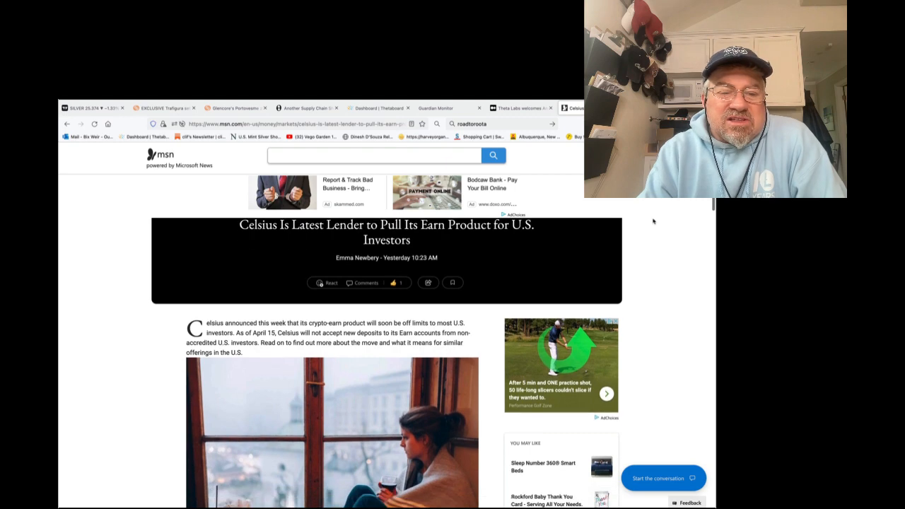
{"action": "scroll", "scroll_direction": "down", "scroll_amount": 3}
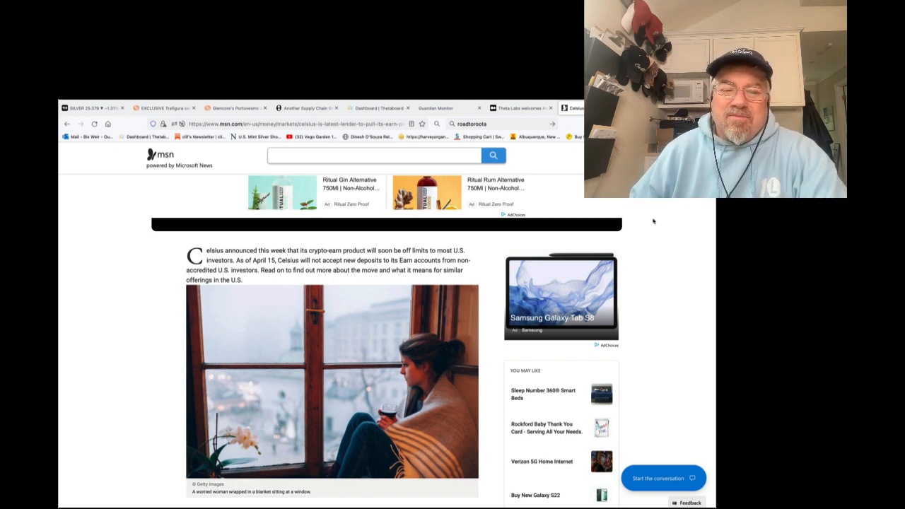
Step: Read the MSN Celsius article to 'Bowing to regulatory pressure', then switch to Guardian Monitor
{"action": "scroll", "scroll_direction": "down", "scroll_amount": 3}
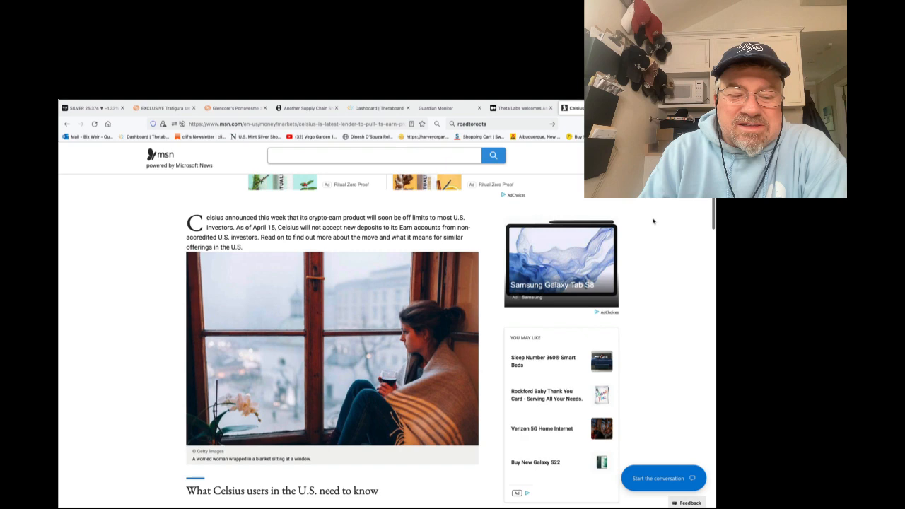
{"action": "scroll", "scroll_direction": "down", "scroll_amount": 3}
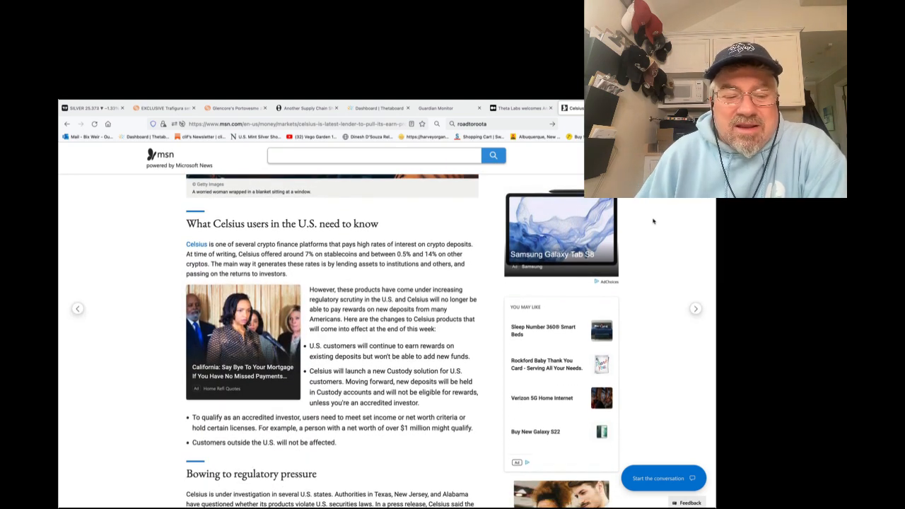
{"action": "scroll", "scroll_direction": "down", "scroll_amount": 3}
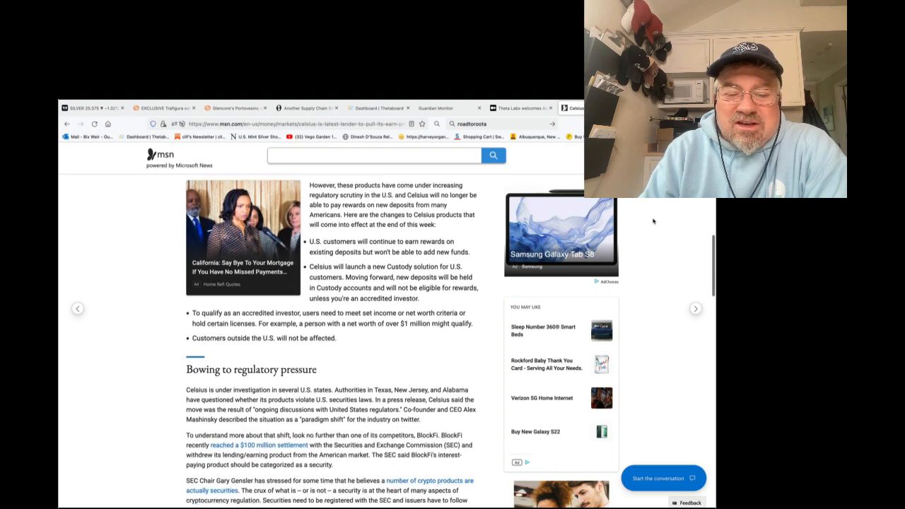
{"action": "scroll", "scroll_direction": "down", "scroll_amount": 3}
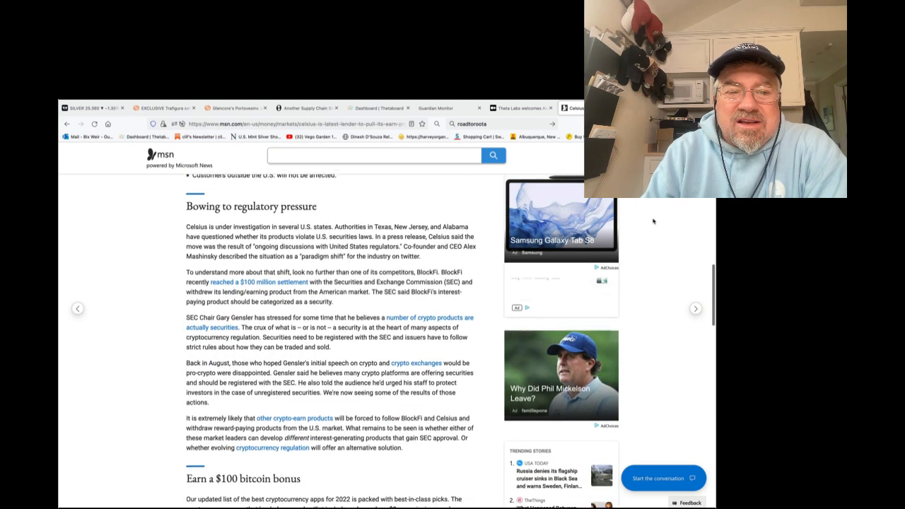
{"action": "scroll", "scroll_direction": "down", "scroll_amount": 3}
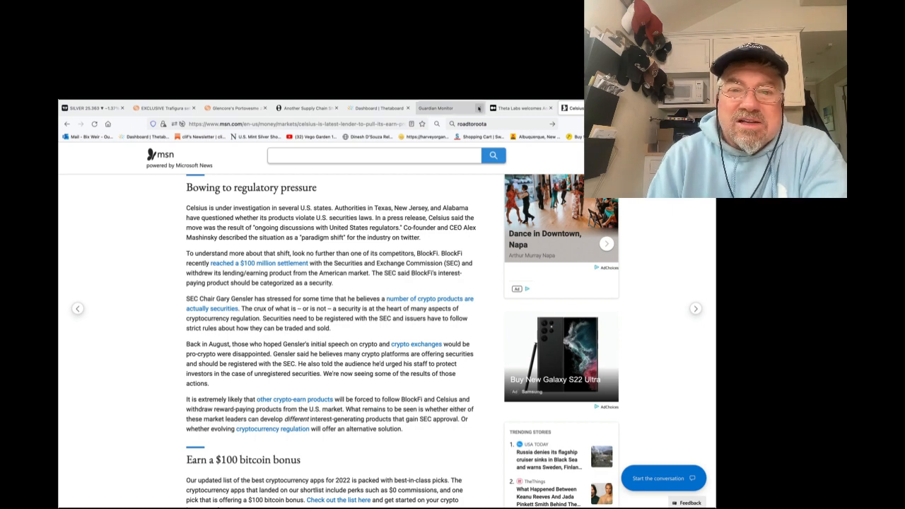
{"action": "left_click", "coordinate": [438, 107]}
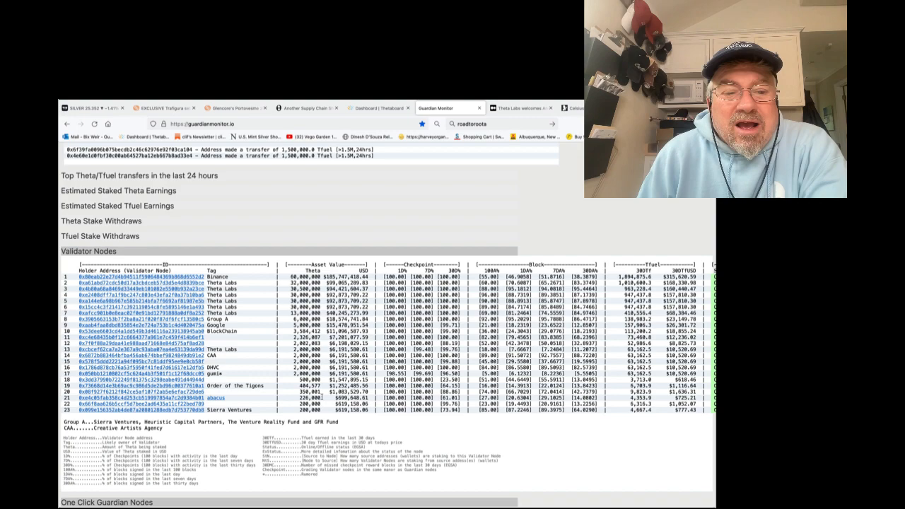
Step: Scroll Guardian Monitor to review the Guardian Nodes and Theta Validator Nodes tables
{"action": "scroll", "scroll_direction": "down", "scroll_amount": 3}
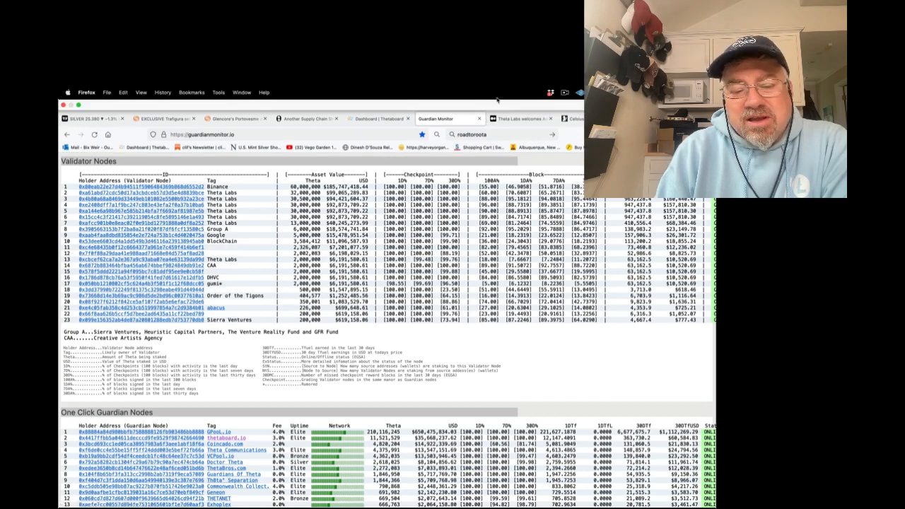
{"action": "scroll", "scroll_direction": "down", "scroll_amount": 3}
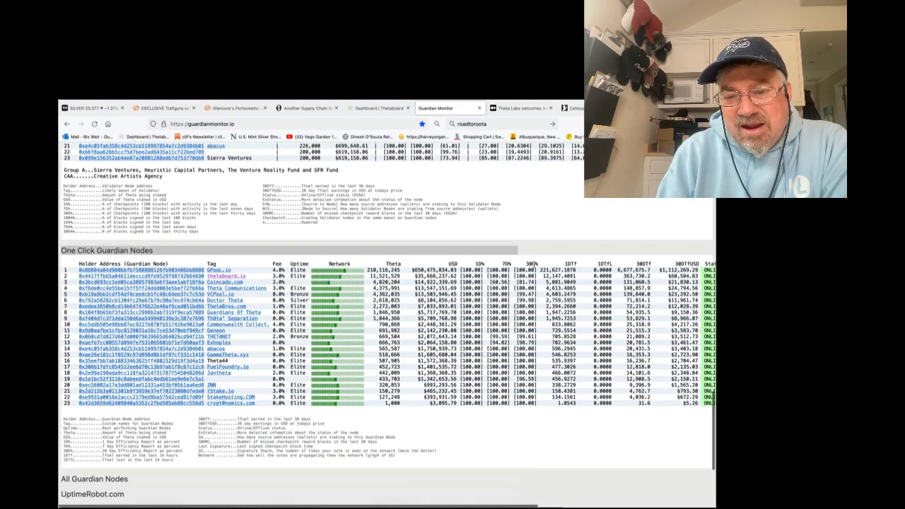
{"action": "scroll", "scroll_direction": "up", "scroll_amount": 3}
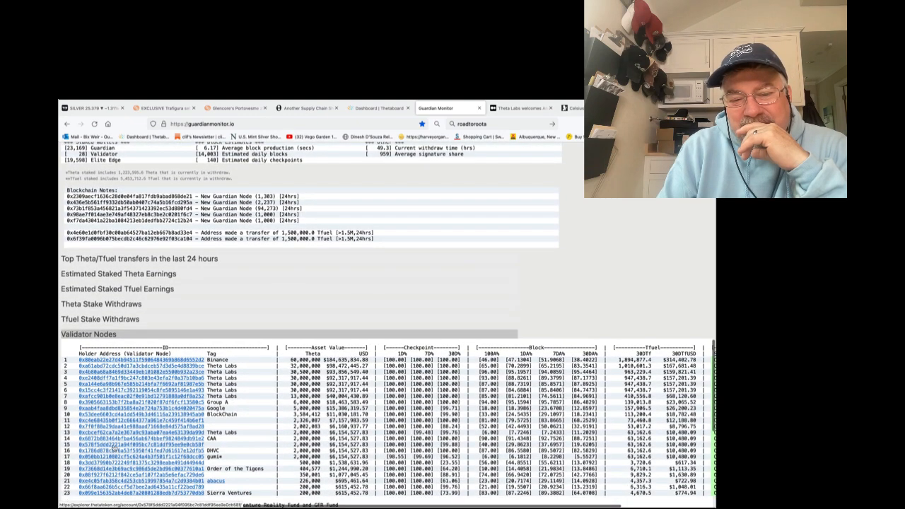
{"action": "scroll", "scroll_direction": "down", "scroll_amount": 3}
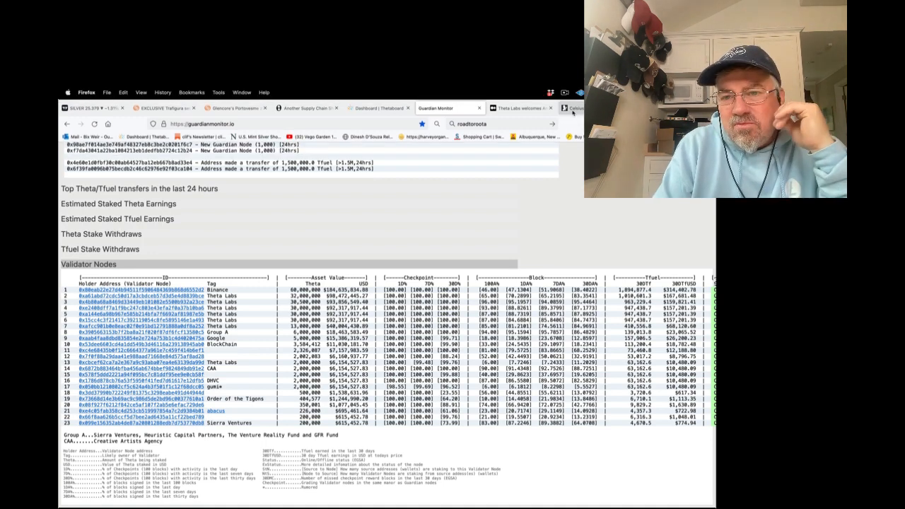
{"action": "left_click", "coordinate": [521, 108]}
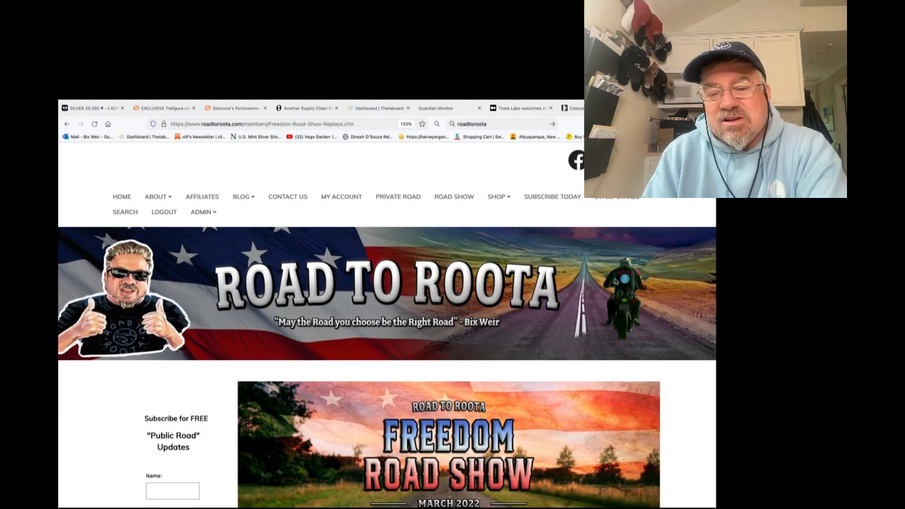
Step: Open Road to Roota's PRIVATE ROAD page and scroll to the Freedom Road Show Replays entry
{"action": "scroll", "scroll_direction": "down", "scroll_amount": 3}
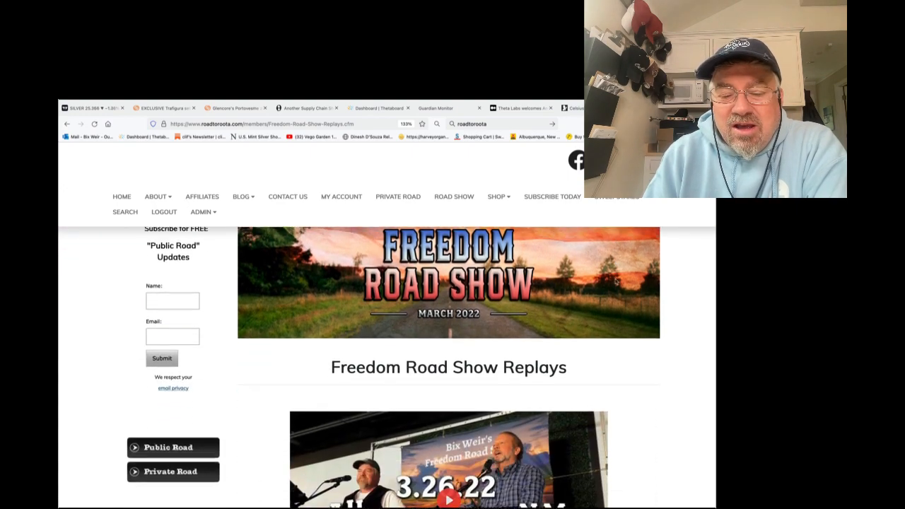
{"action": "scroll", "scroll_direction": "down", "scroll_amount": 3}
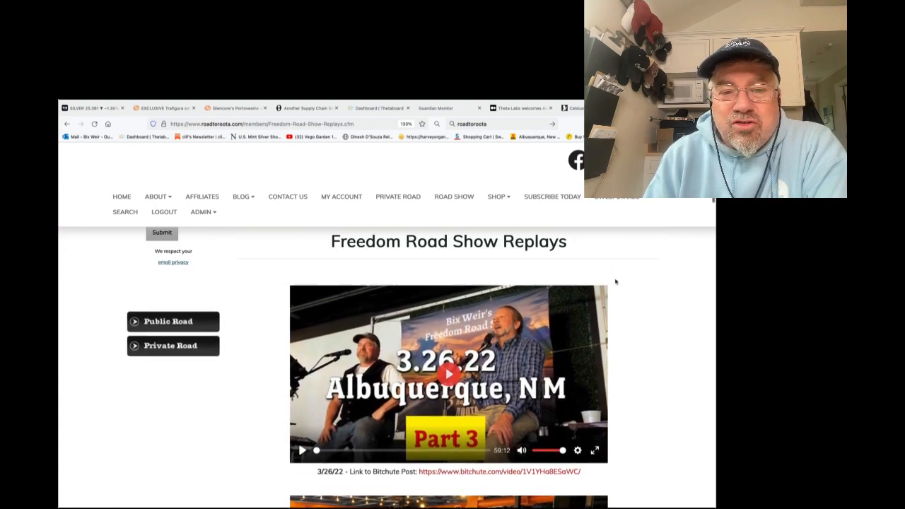
{"action": "scroll", "scroll_direction": "up", "scroll_amount": 3}
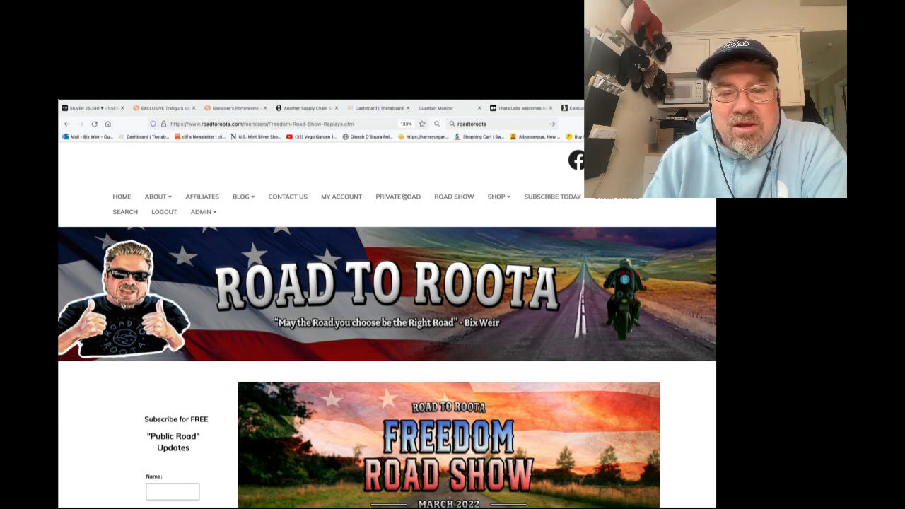
{"action": "left_click", "coordinate": [397, 197]}
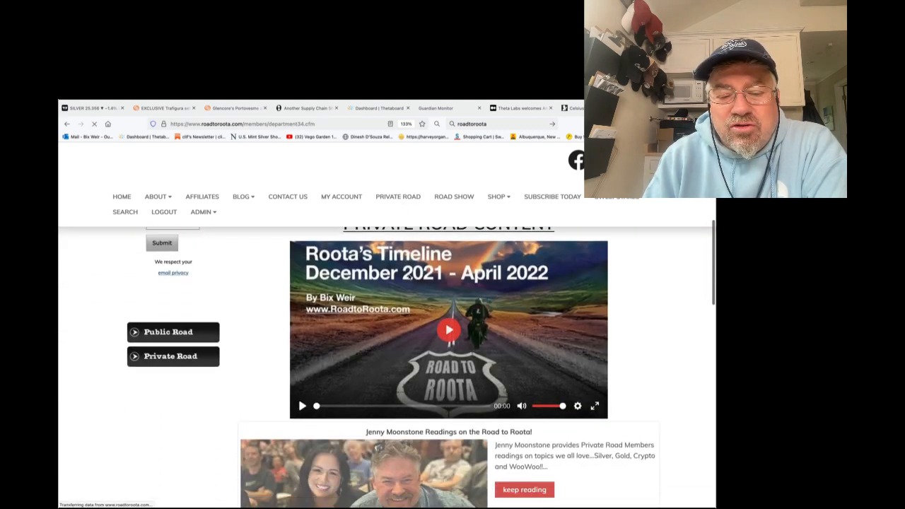
{"action": "scroll", "scroll_direction": "down", "scroll_amount": 3}
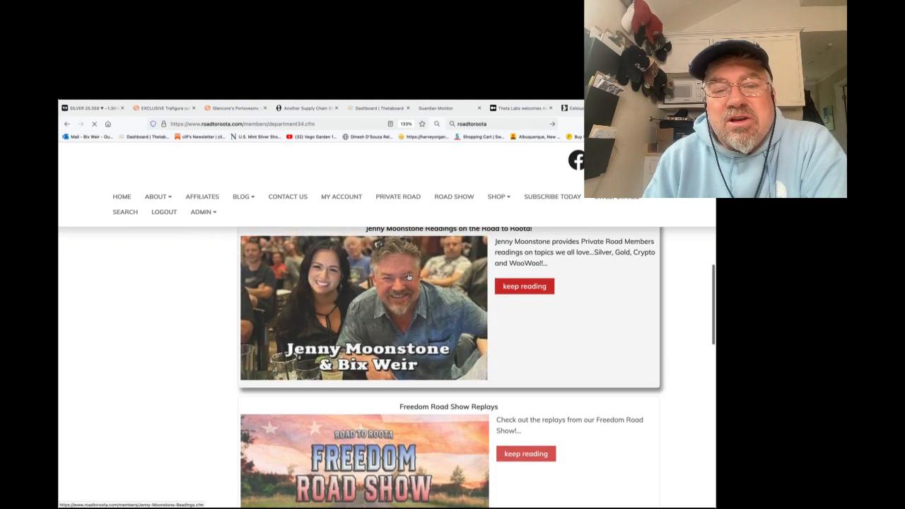
{"action": "scroll", "scroll_direction": "down", "scroll_amount": 3}
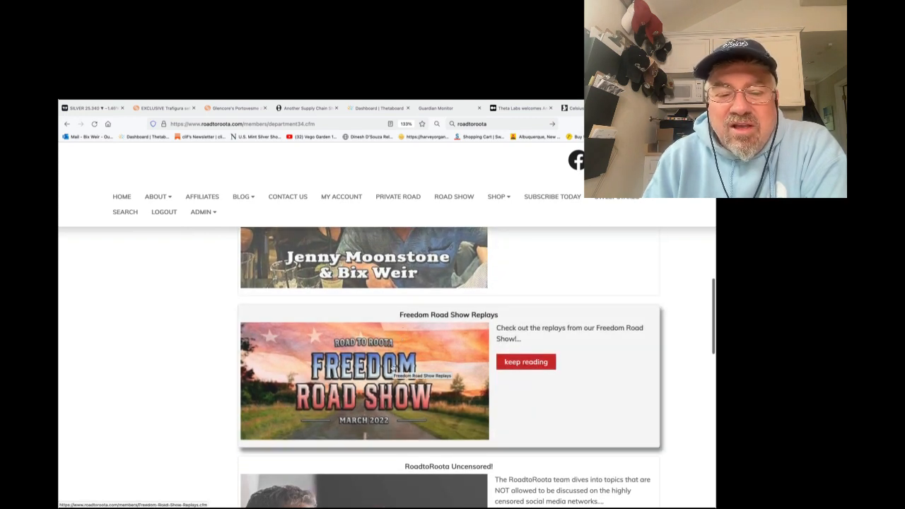
Step: Open Freedom Road Show Replays and play the 3/19/22 Phoenix replay video
{"action": "left_click", "coordinate": [526, 361]}
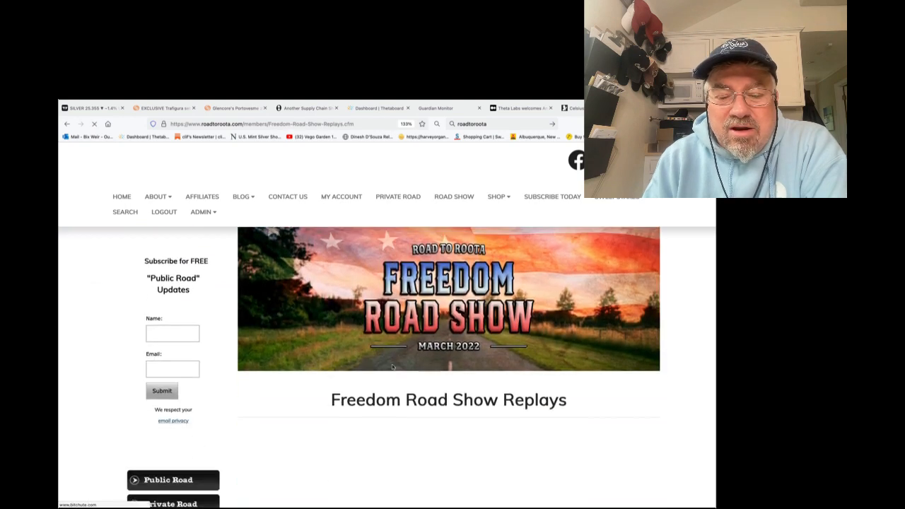
{"action": "scroll", "scroll_direction": "down", "scroll_amount": 3}
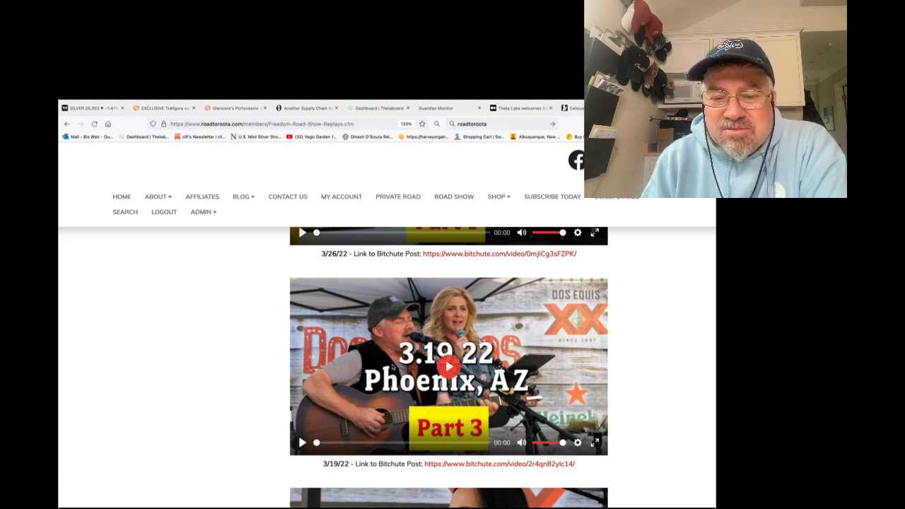
{"action": "scroll", "scroll_direction": "down", "scroll_amount": 3}
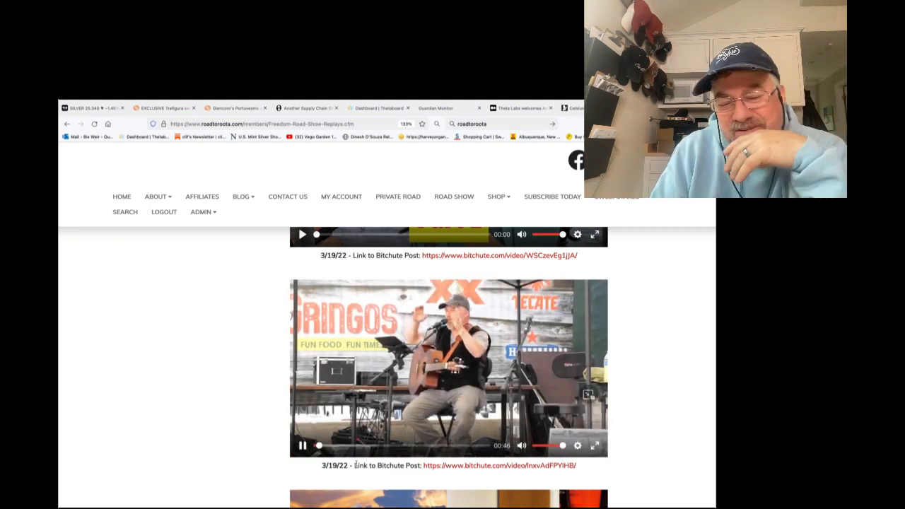
Step: Pause the 3/19/22 replay at 48 seconds and scroll to the 3/16/22 San Diego Part 2 video
{"action": "left_click", "coordinate": [302, 444]}
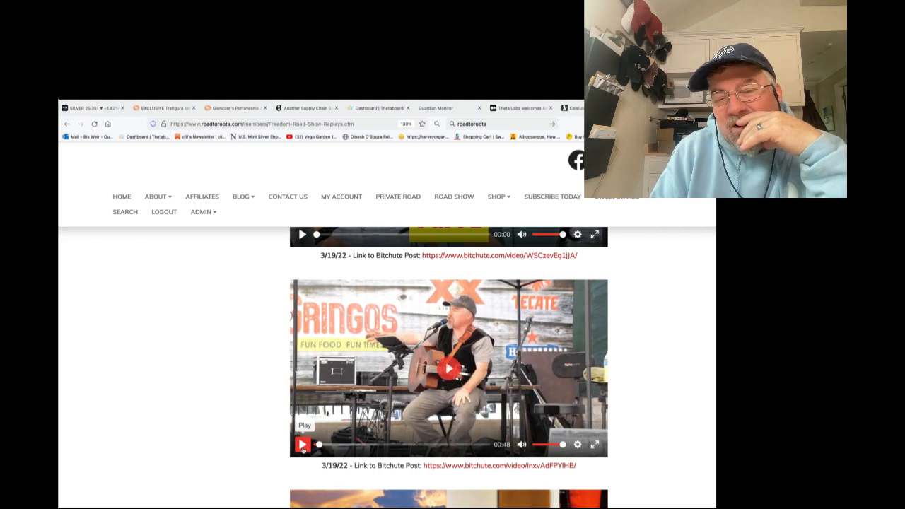
{"action": "scroll", "scroll_direction": "down", "scroll_amount": 3}
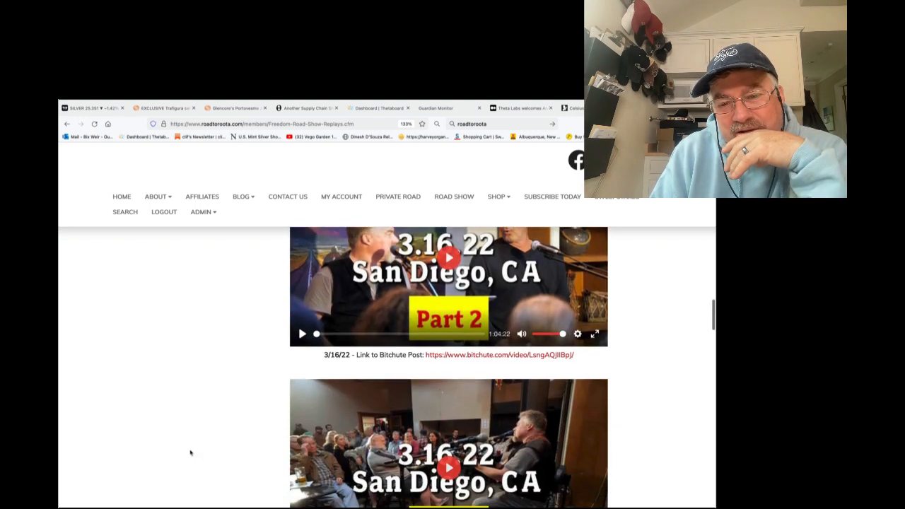
{"action": "scroll", "scroll_direction": "down", "scroll_amount": 3}
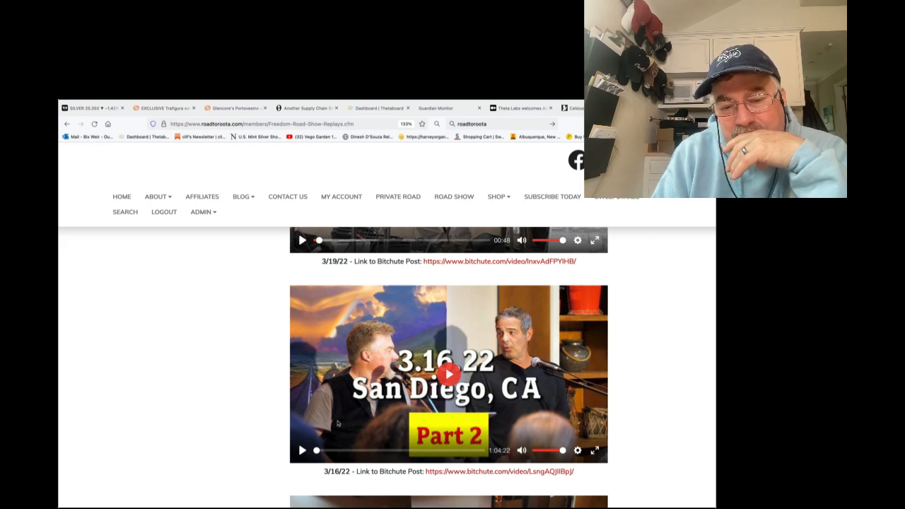
Step: Play the 3/16/22 San Diego Part 2 replay, pausing it at about 47 seconds
{"action": "left_click", "coordinate": [448, 373]}
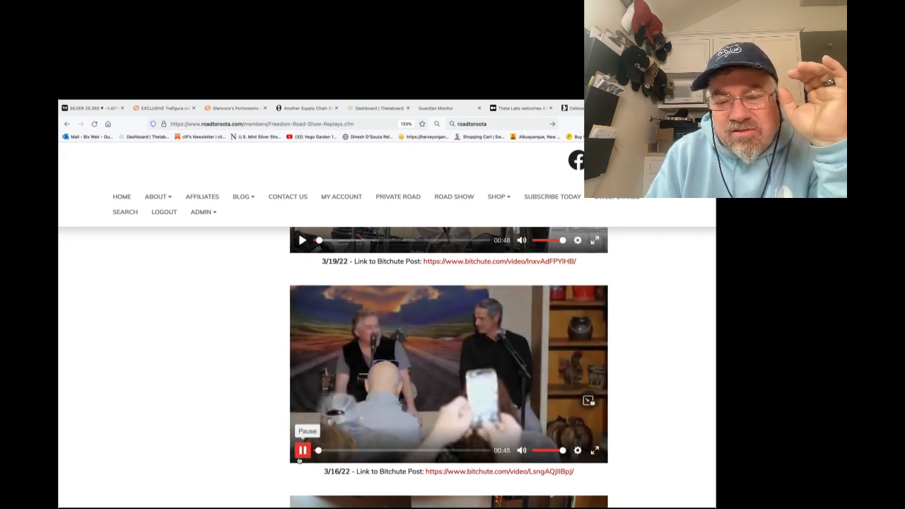
{"action": "left_click", "coordinate": [301, 450]}
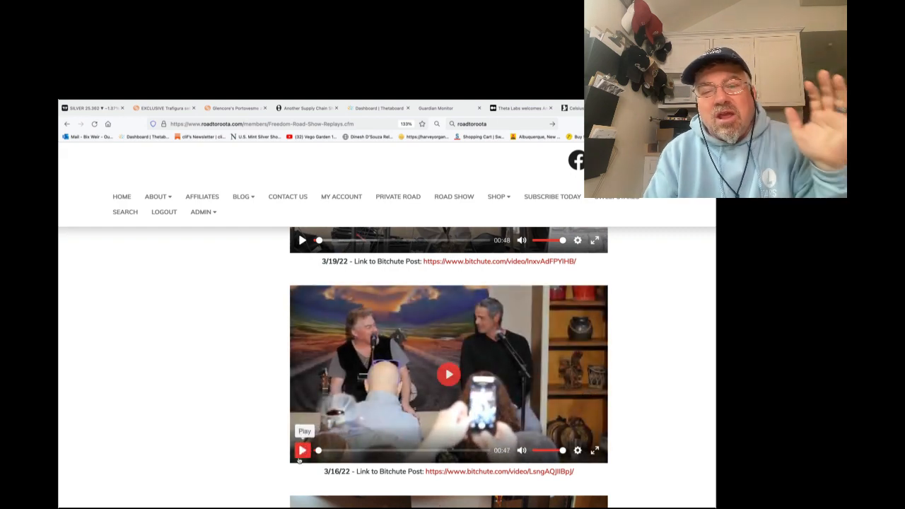